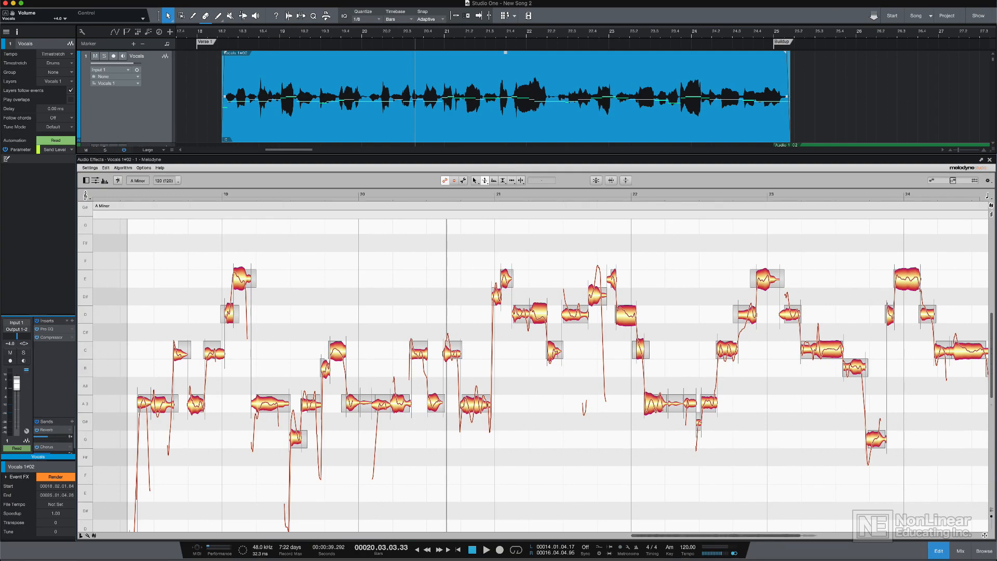
Enable the Play Start Marker from the timeline ruler's context menu.
left_click(961, 550)
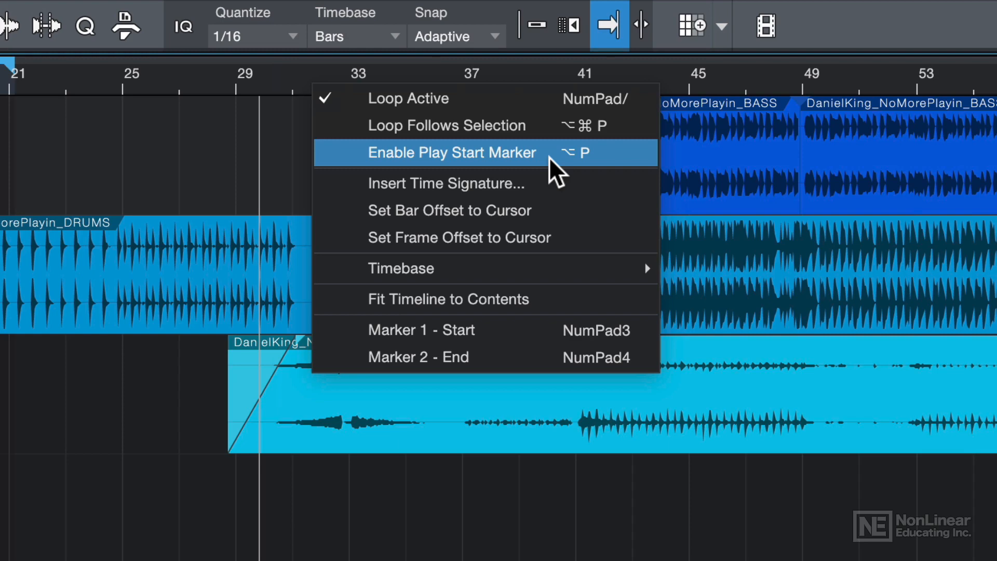
left_click(452, 152)
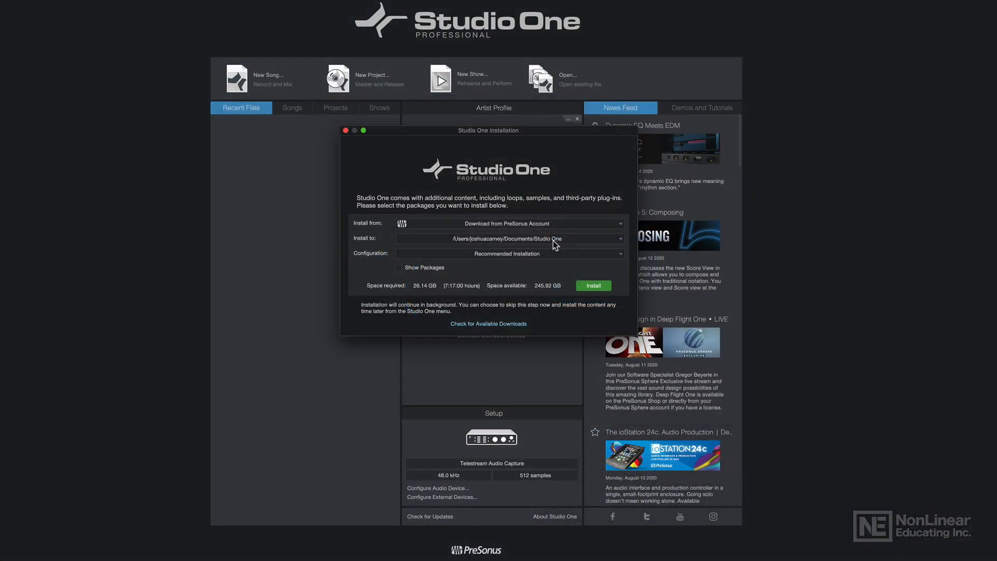
Choose Full Installation (about 37 GB) and tick Show Packages to list every content package.
left_click(509, 253)
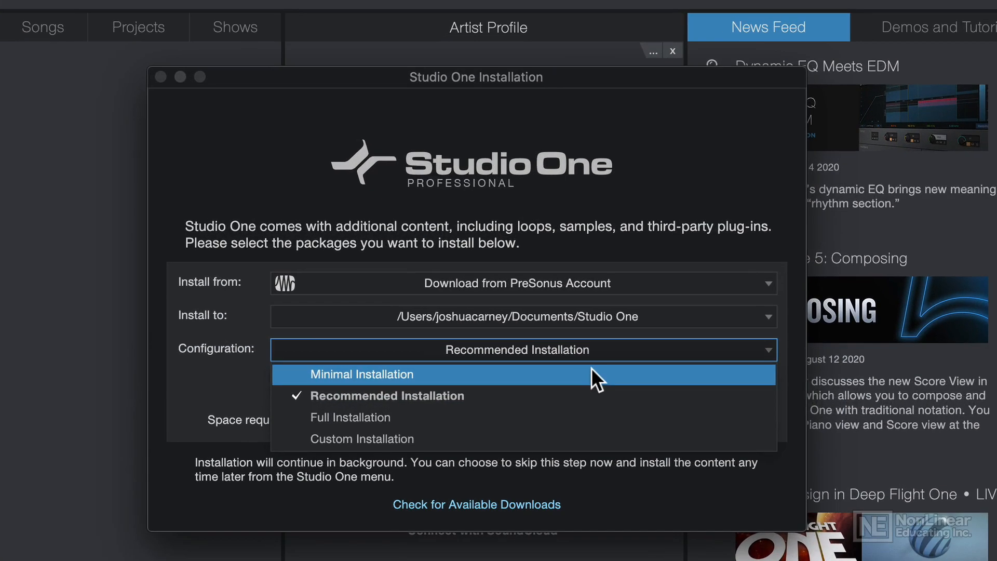
mouse_move(559, 417)
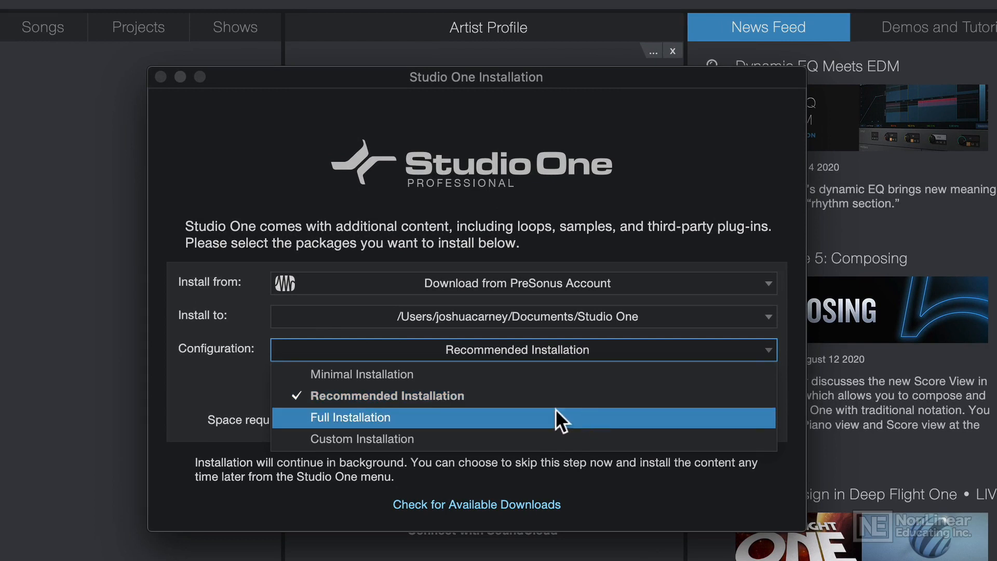
left_click(350, 418)
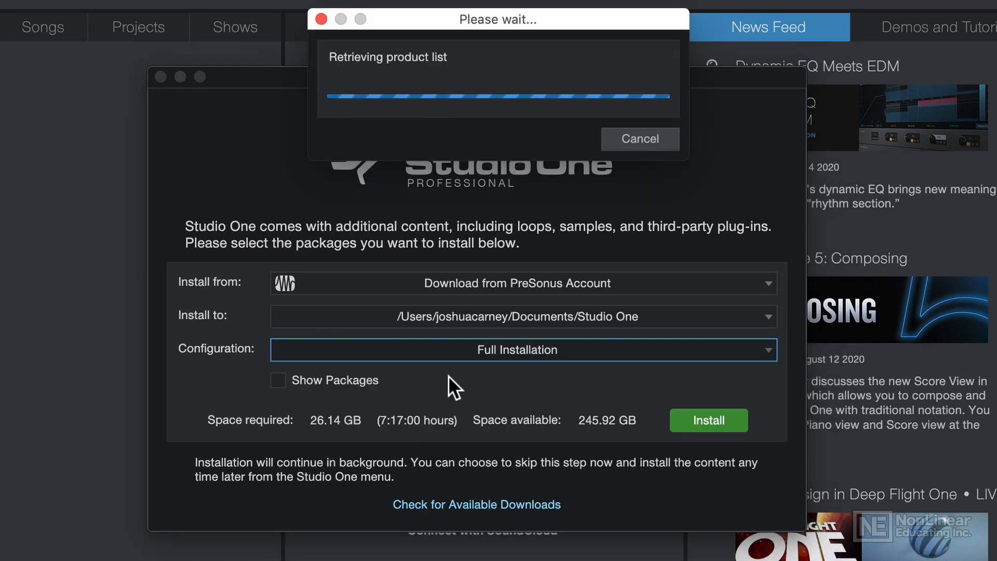
left_click(278, 380)
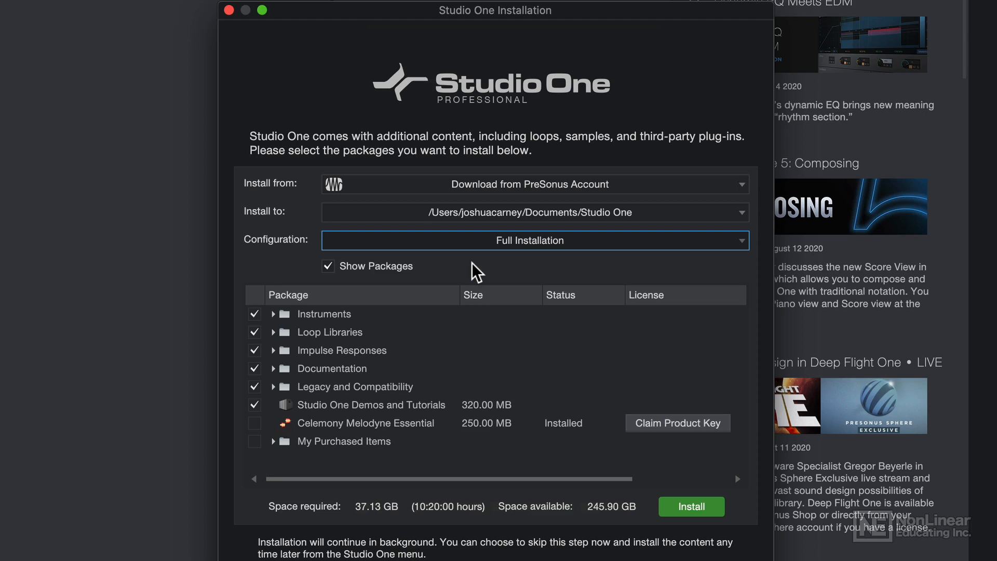
Check Celemony Melodyne Essential, close the installer, and start a New Song from the Start page.
left_click(253, 423)
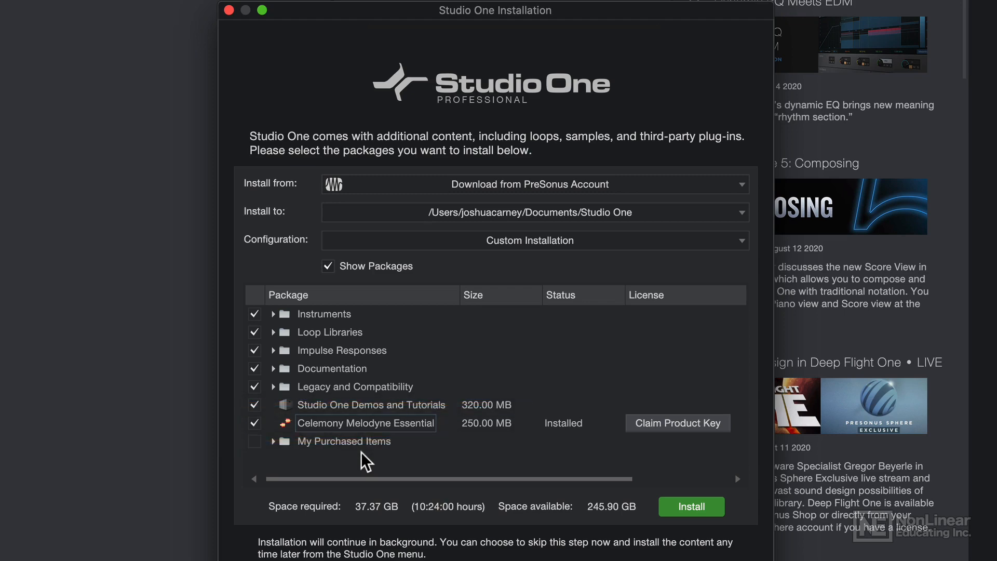
left_click(691, 506)
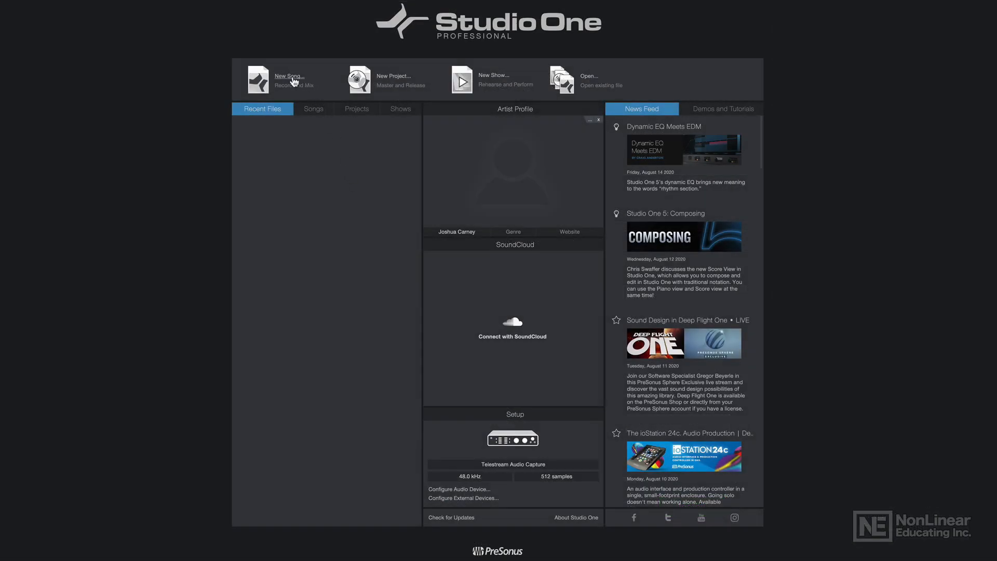
left_click(289, 76)
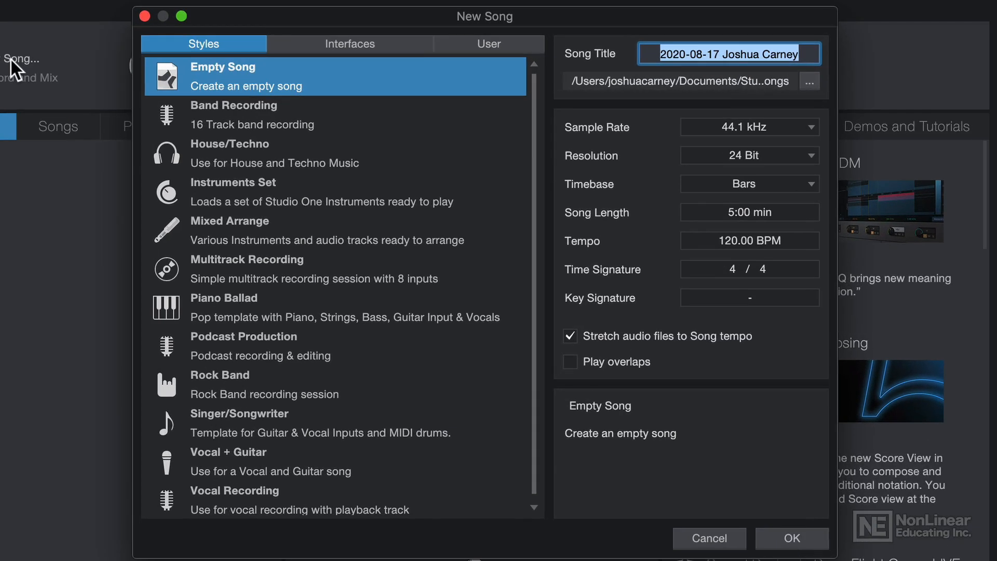